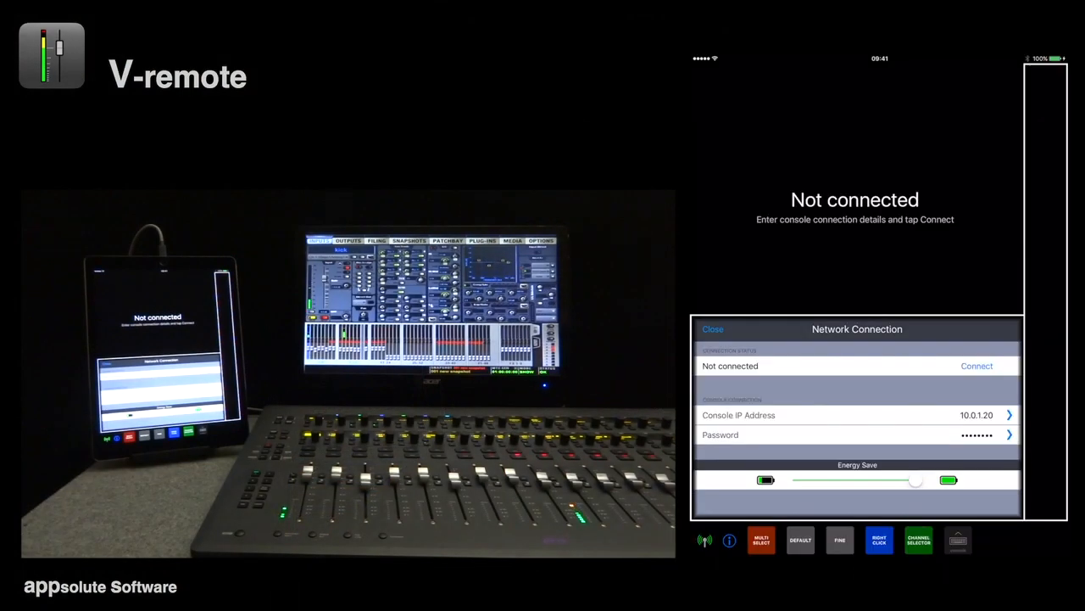
# Step: Connect the iPad to the console so its mixer screen is mirrored
pyautogui.click(977, 367)
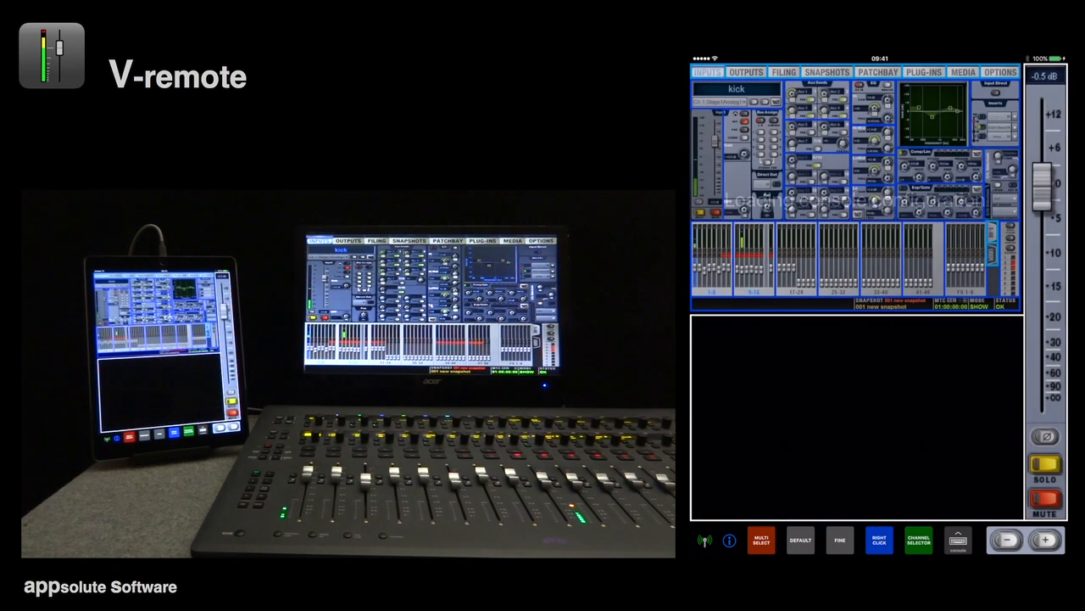
# Step: Visit the outputs page, return to inputs and show the kick channel's +10.0 dB gain, HPF, pan and bus assigns
pyautogui.click(139, 322)
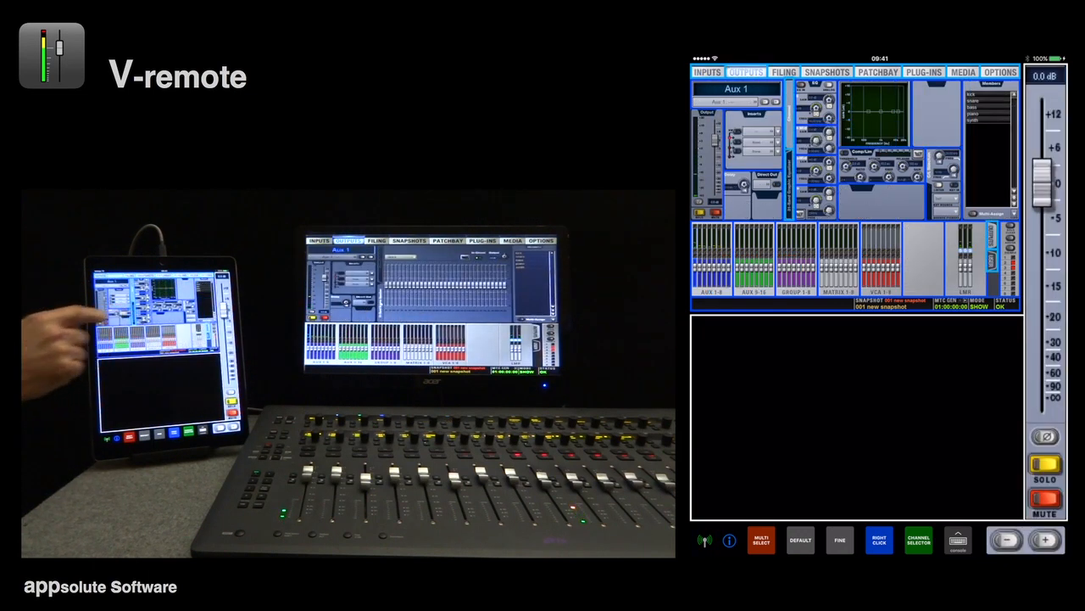
pyautogui.click(784, 71)
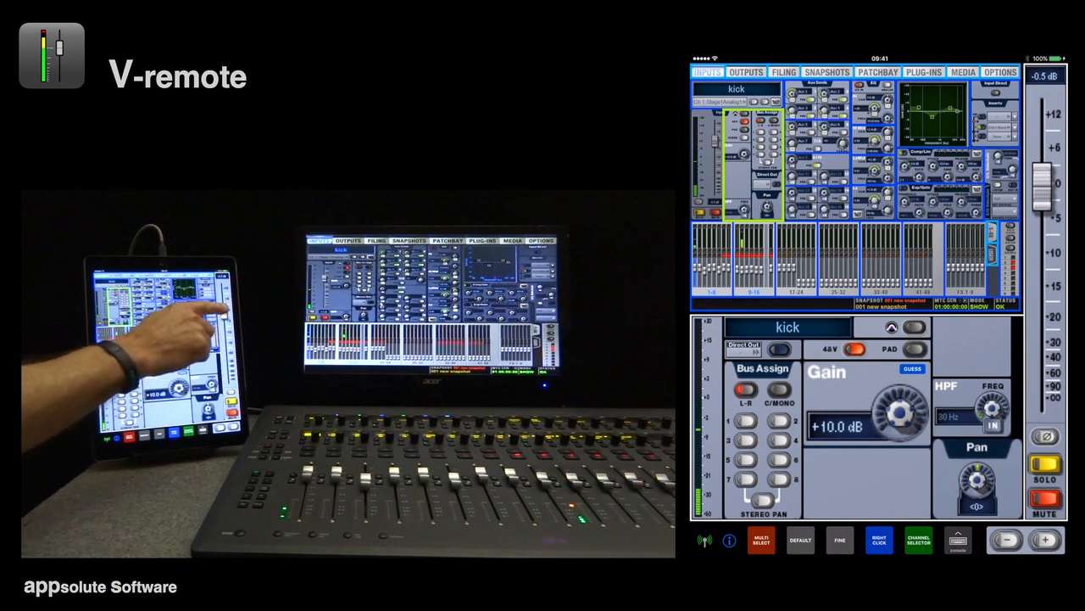
pyautogui.moveTo(1045, 186); pyautogui.dragTo(1044, 258)
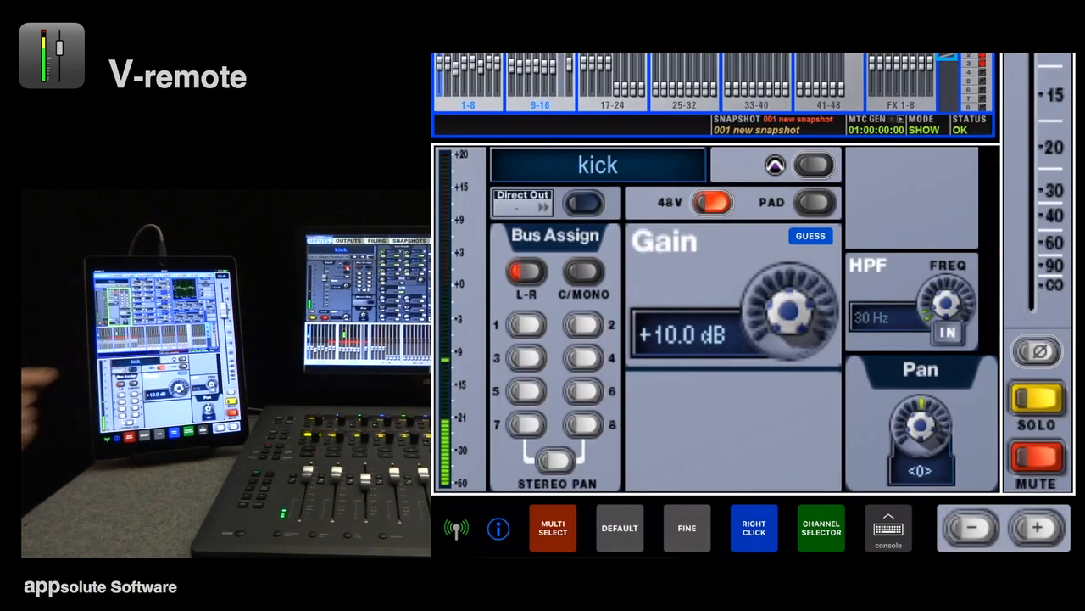
pyautogui.click(712, 203)
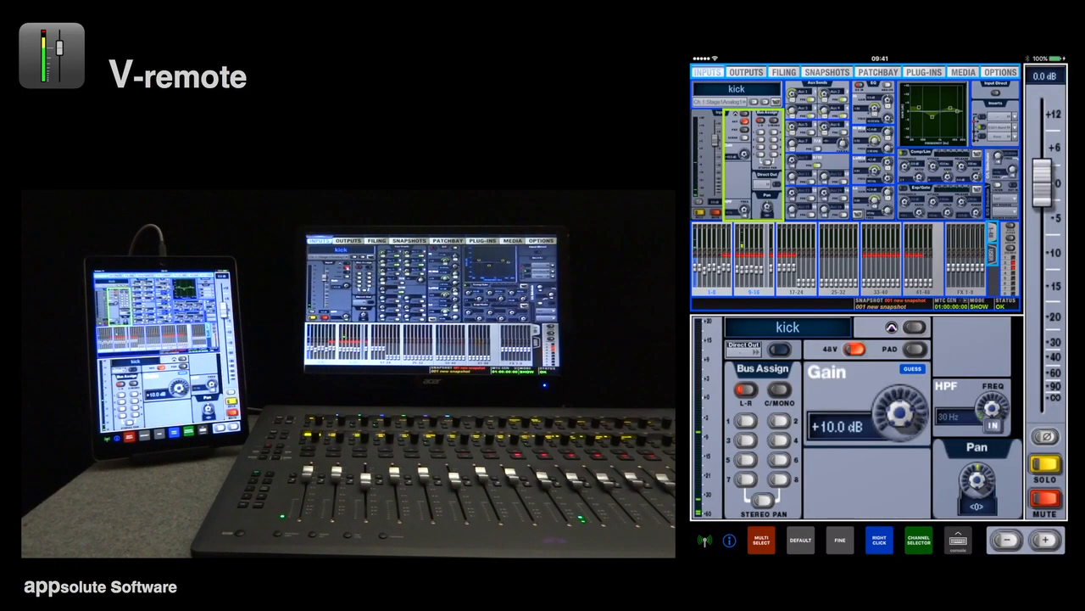
# Step: Load the Bass Drum 2 factory preset into the kick channel's VENUE 4 Band EQ
pyautogui.click(863, 425)
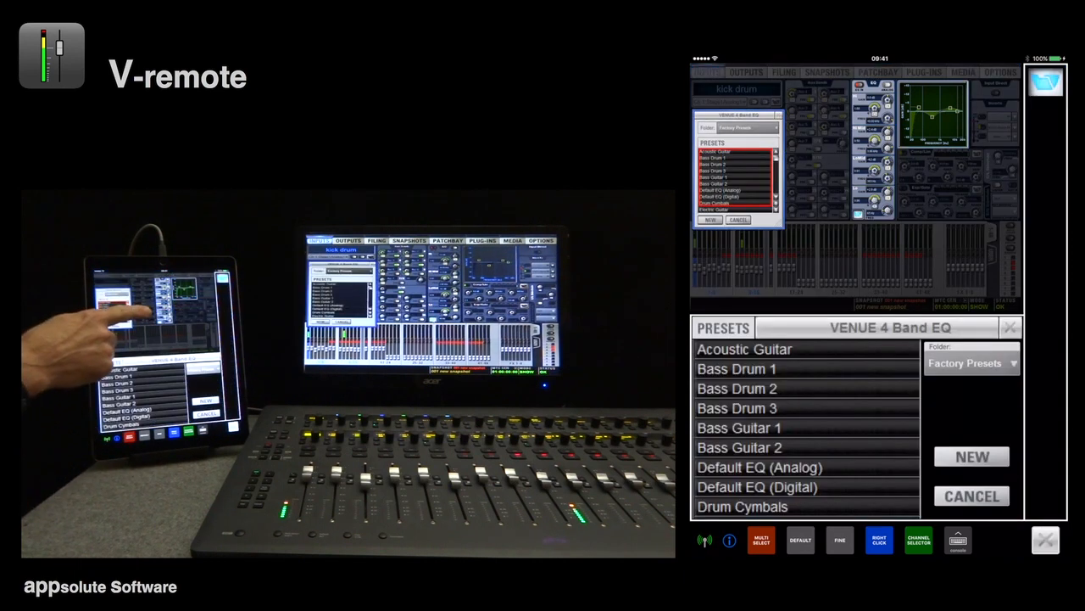
pyautogui.click(736, 386)
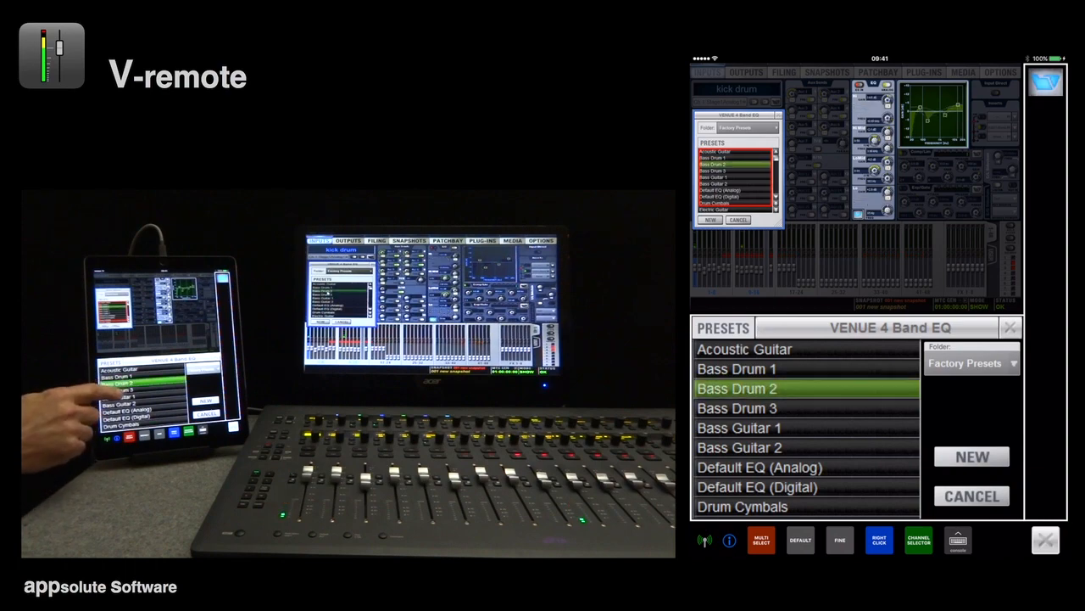
# Step: Solo the kick drum channel to check it, then release the solo
pyautogui.click(736, 407)
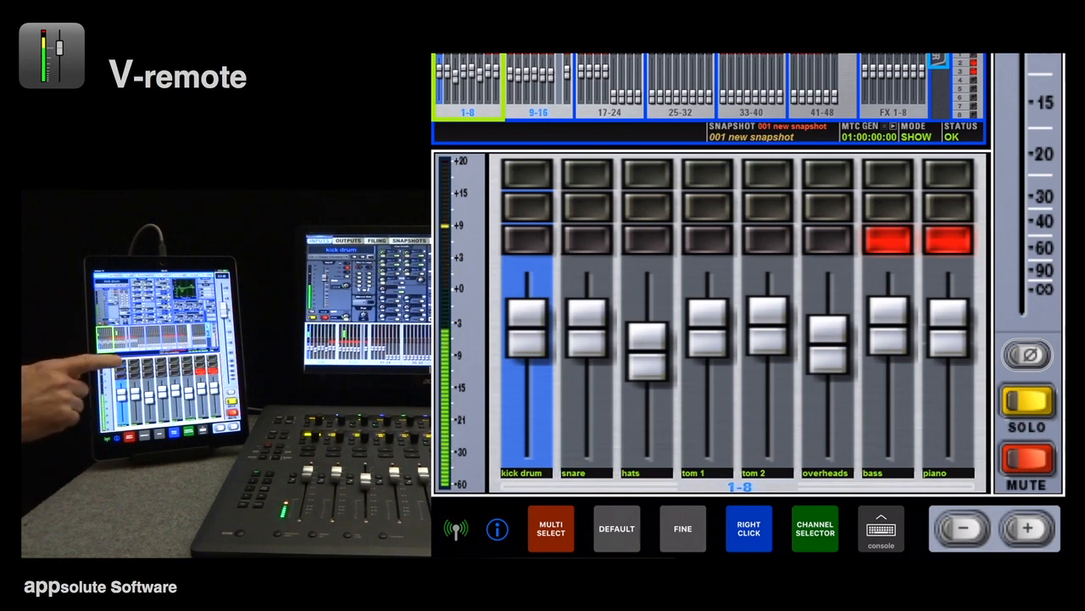
pyautogui.click(527, 173)
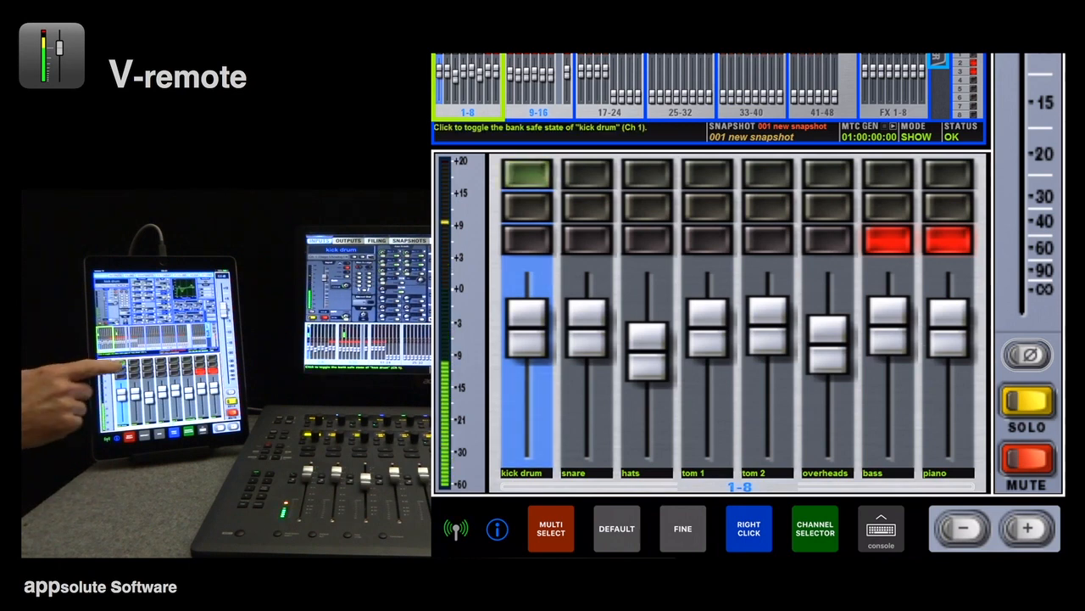
pyautogui.click(526, 208)
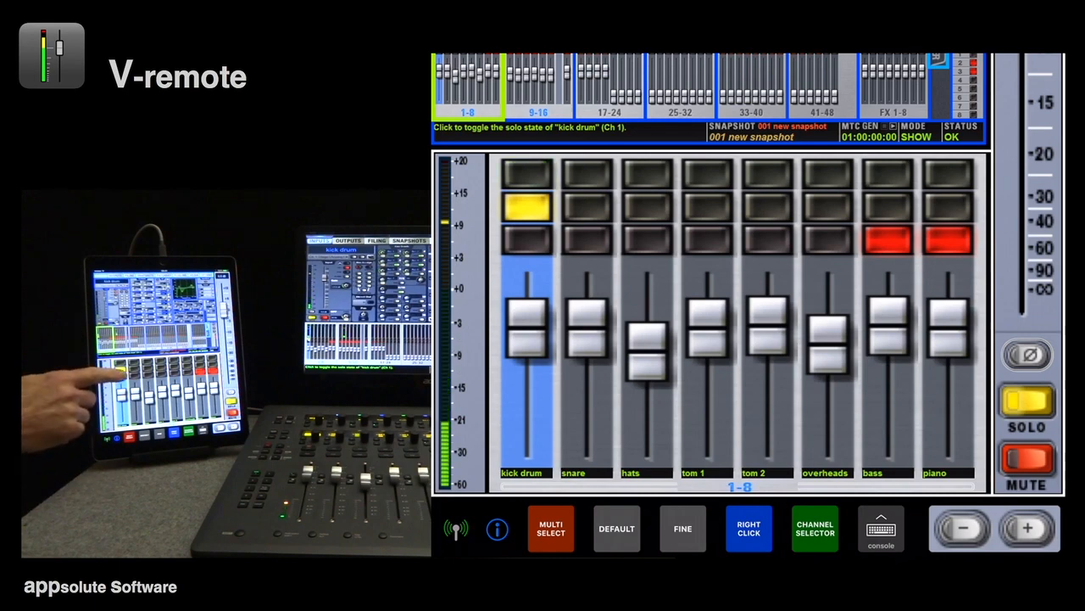
pyautogui.click(526, 241)
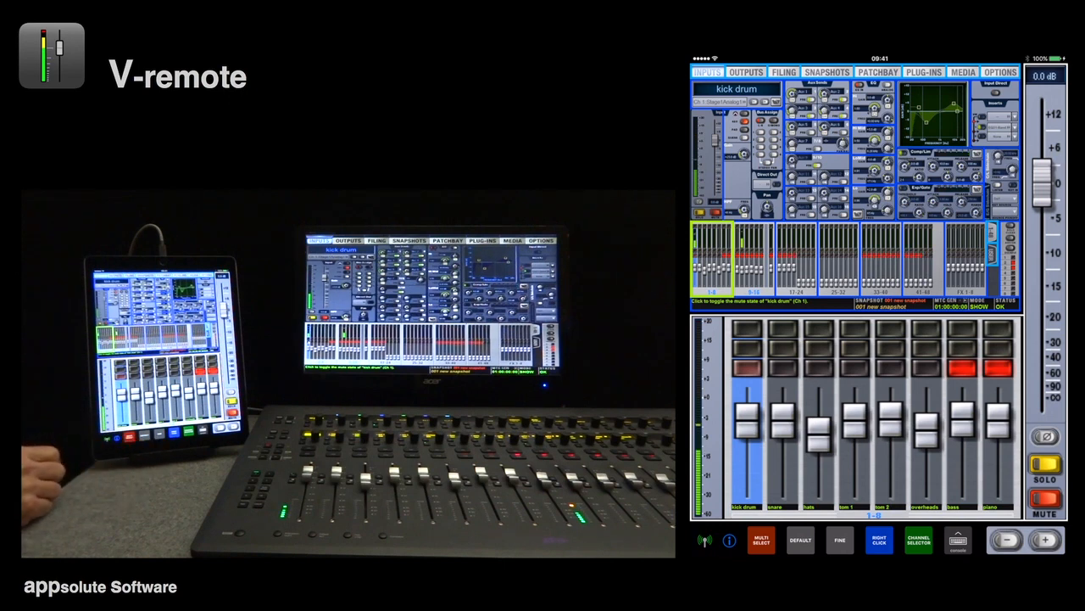
# Step: Multi-select the first bank's input strips and colour them green
pyautogui.click(760, 539)
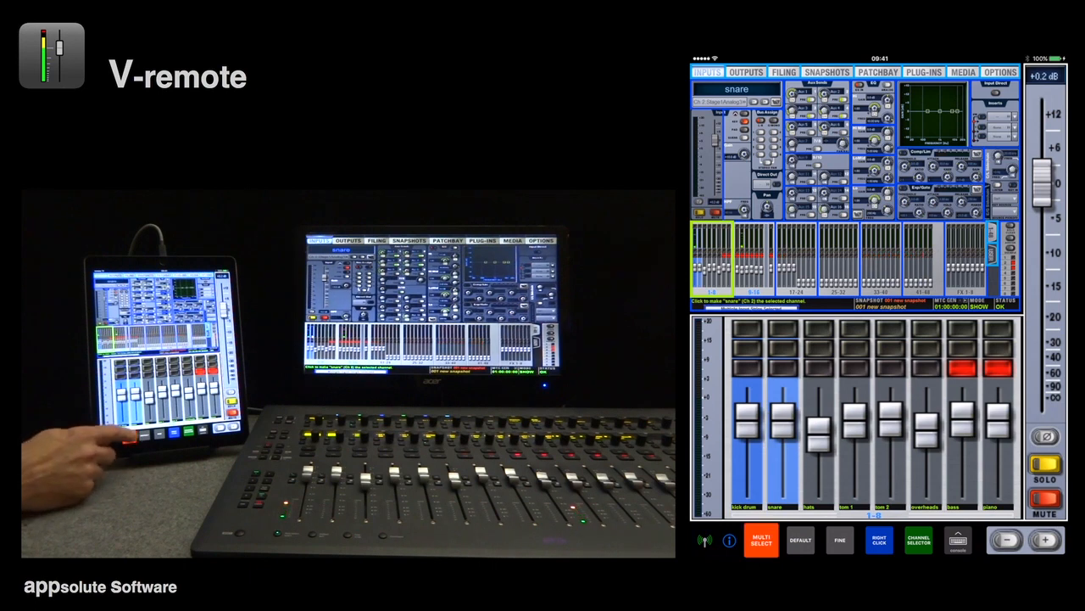
pyautogui.click(805, 416)
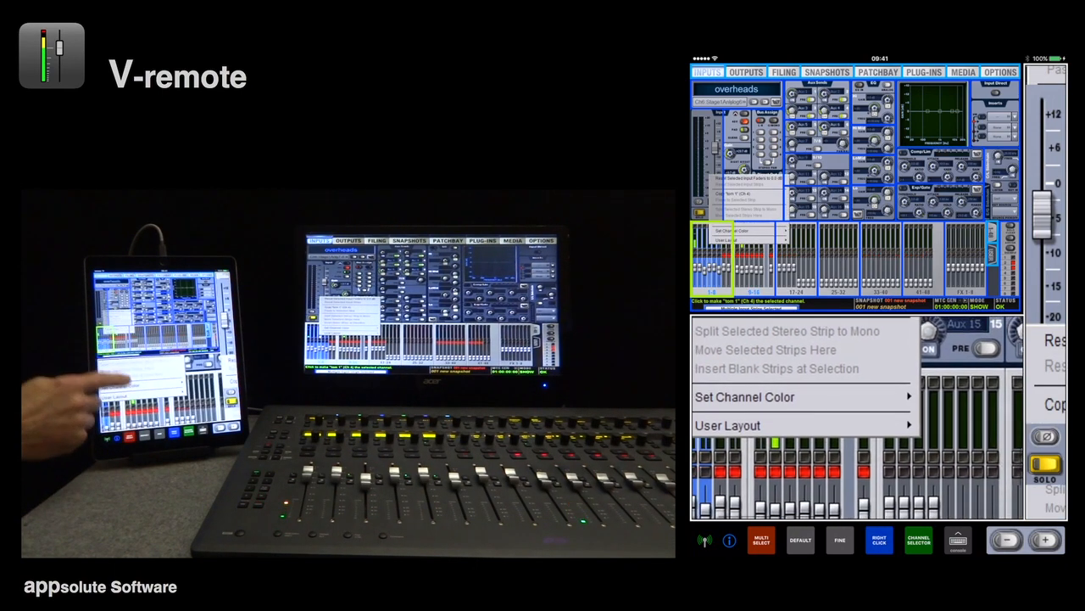
pyautogui.click(743, 397)
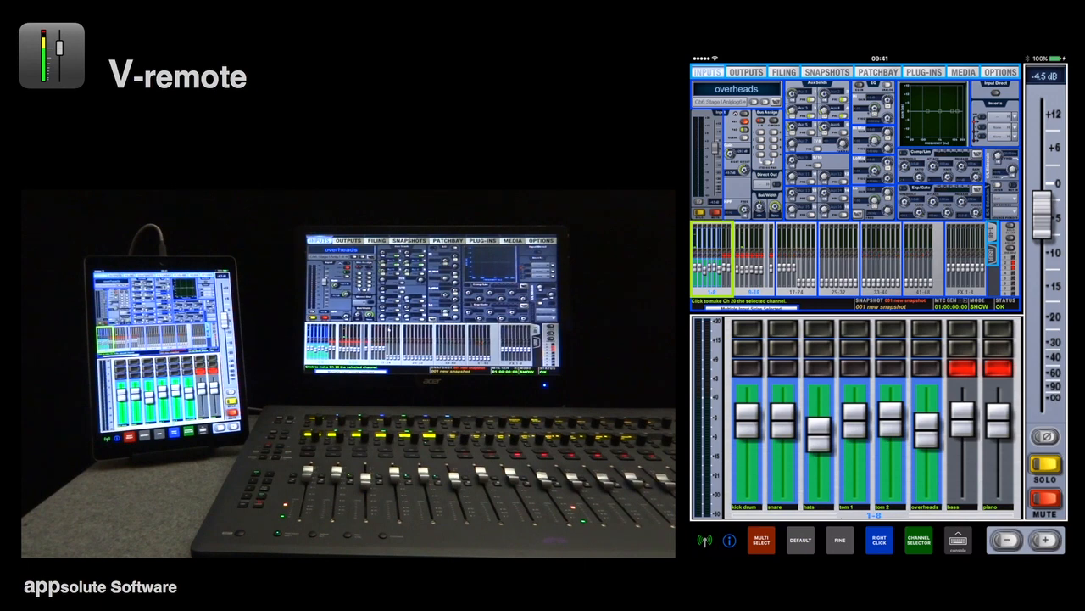
# Step: Rebalance the kick drum fader, then use the channel selector to jump to channel 30's bank
pyautogui.click(106, 398)
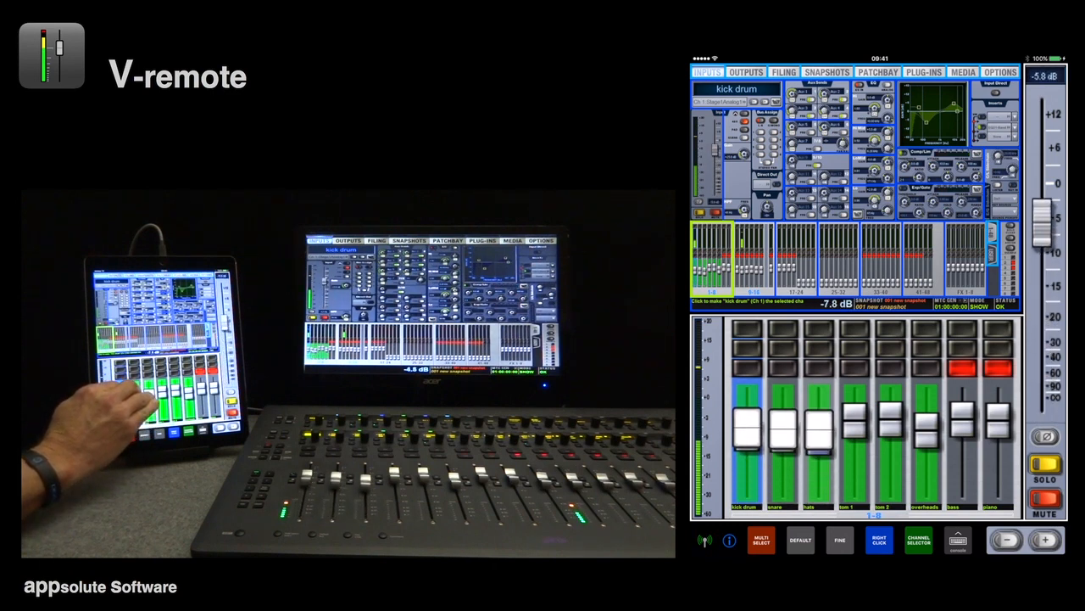
pyautogui.moveTo(750, 407); pyautogui.dragTo(750, 450)
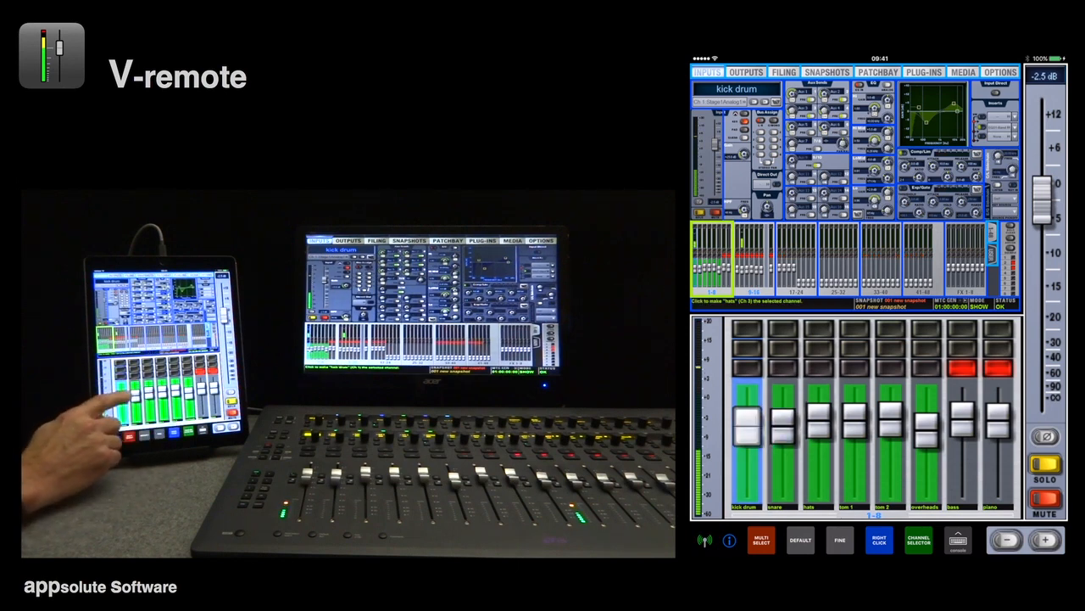
pyautogui.click(917, 540)
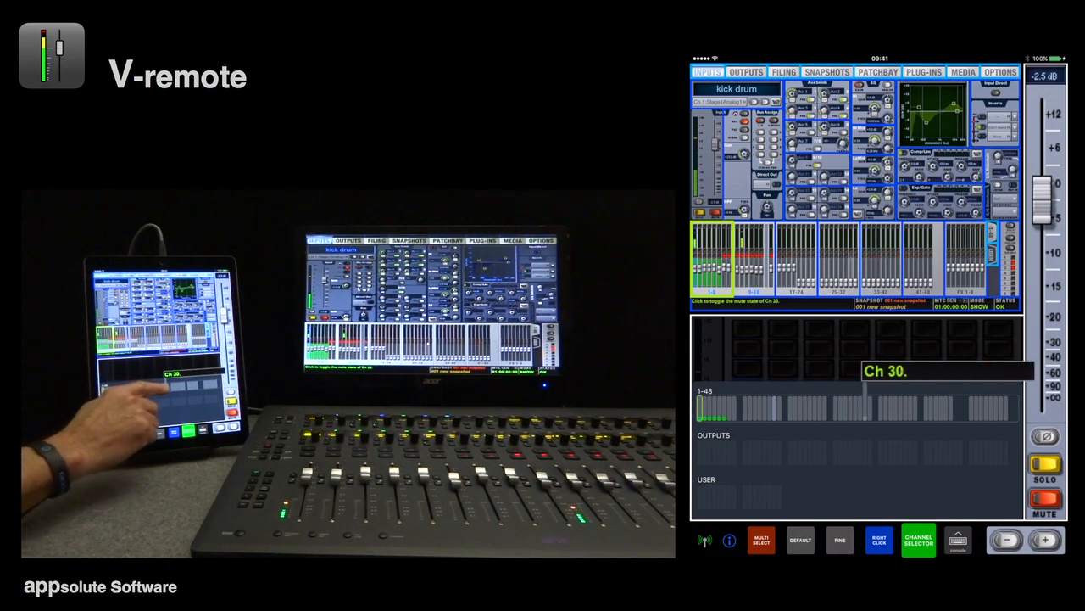
pyautogui.click(746, 71)
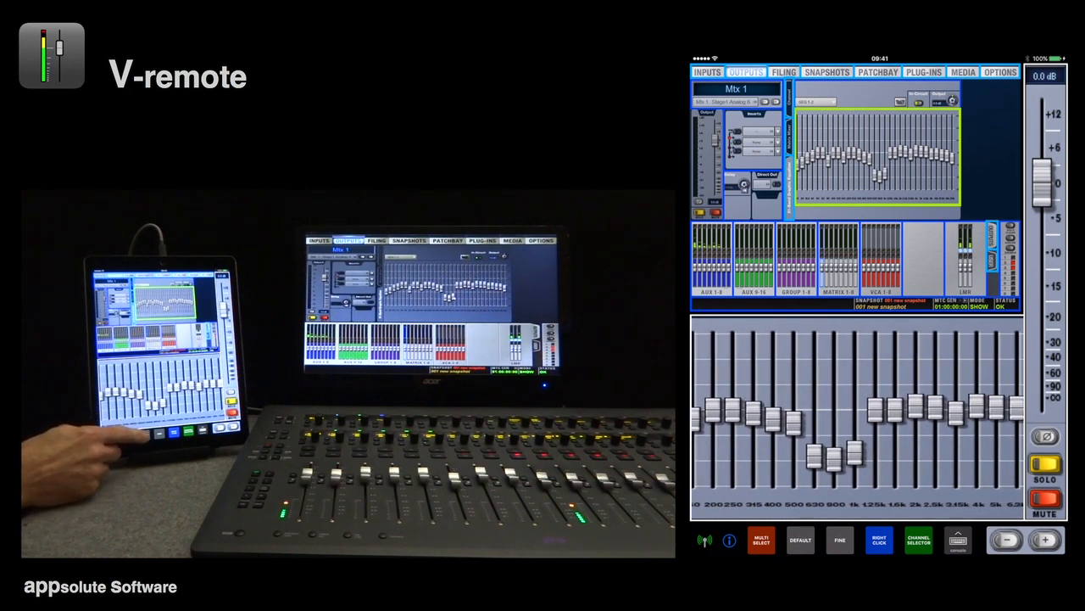
# Step: Reset one cut band of Mix 1's graphic EQ back to flat at 0.0 dB
pyautogui.click(797, 539)
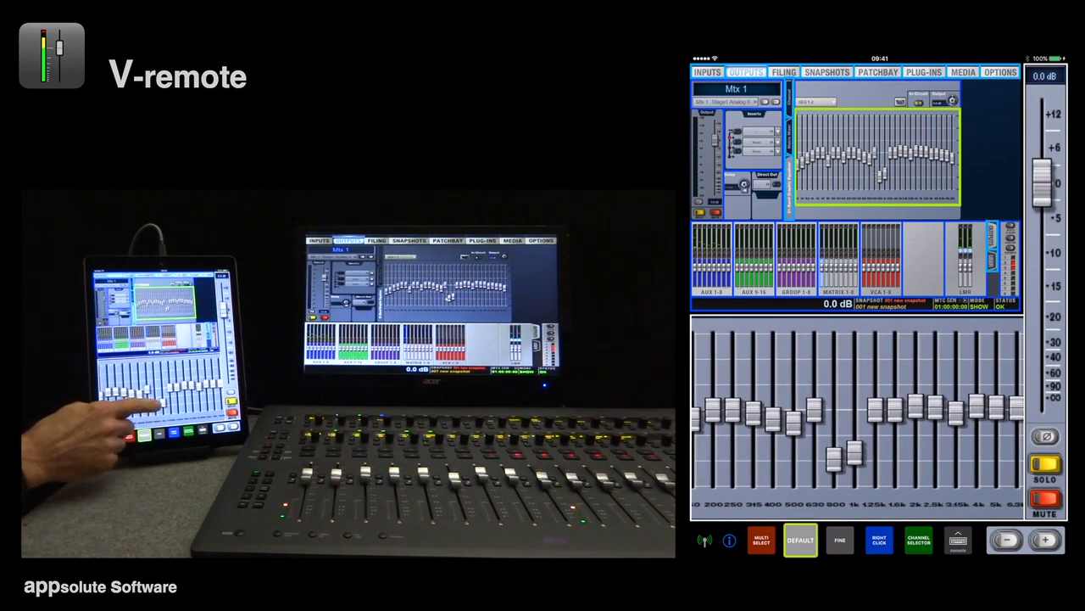
pyautogui.click(879, 539)
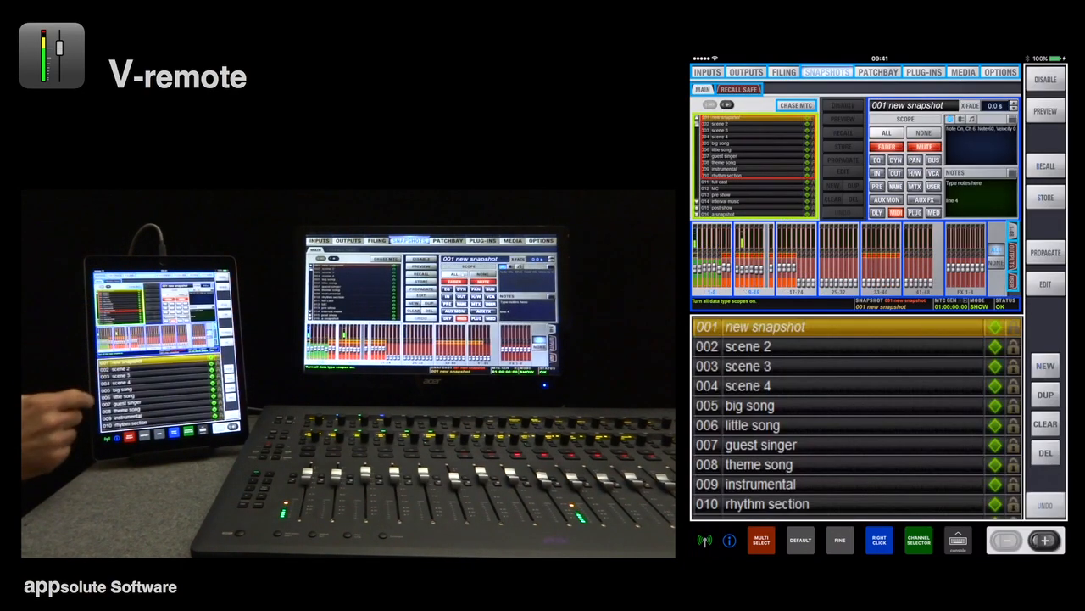
# Step: Recall snapshots 004 scene 4 and 005 little song, return to 001 new snapshot, then move on to filing
pyautogui.click(748, 346)
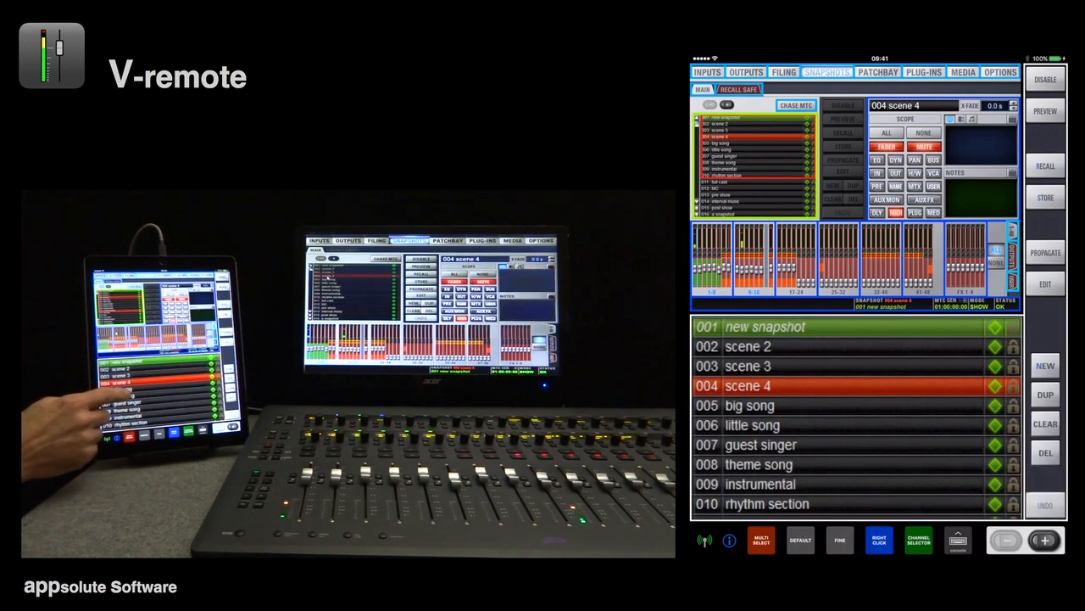
pyautogui.click(750, 405)
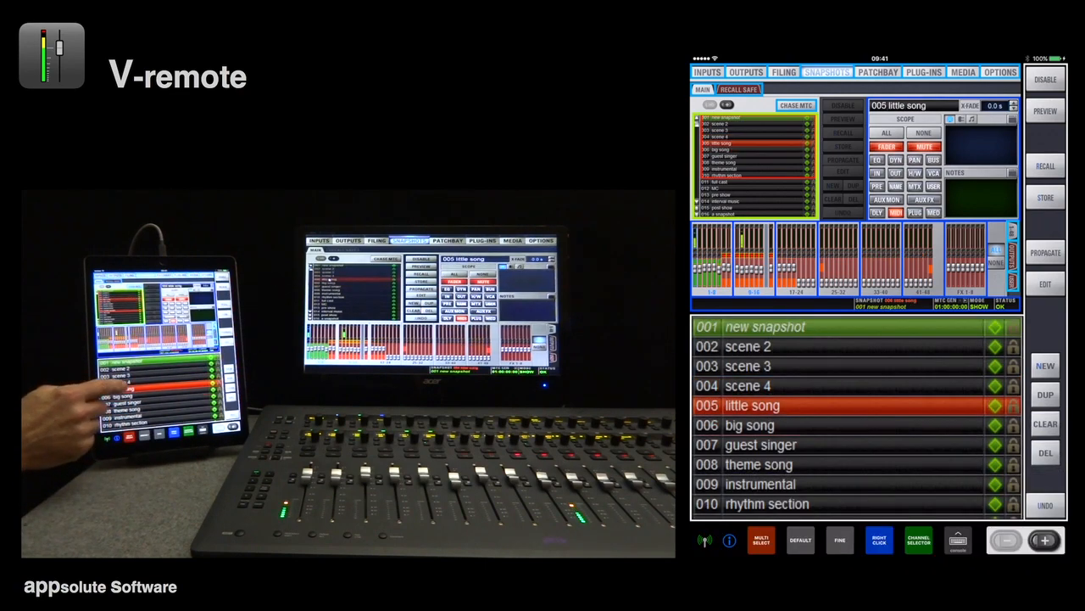
pyautogui.click(763, 325)
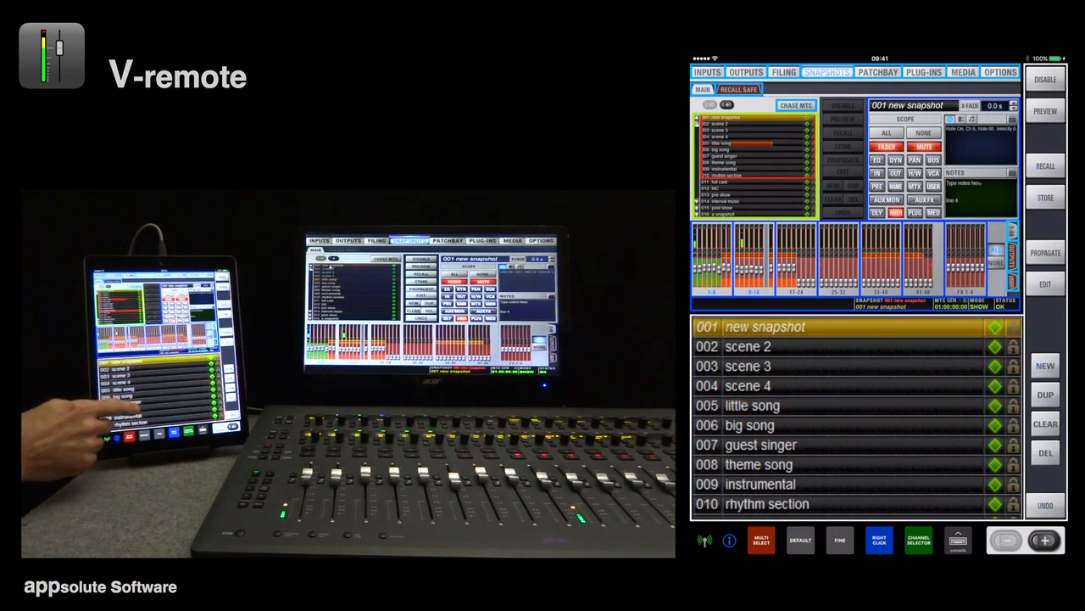
pyautogui.scroll(-3)
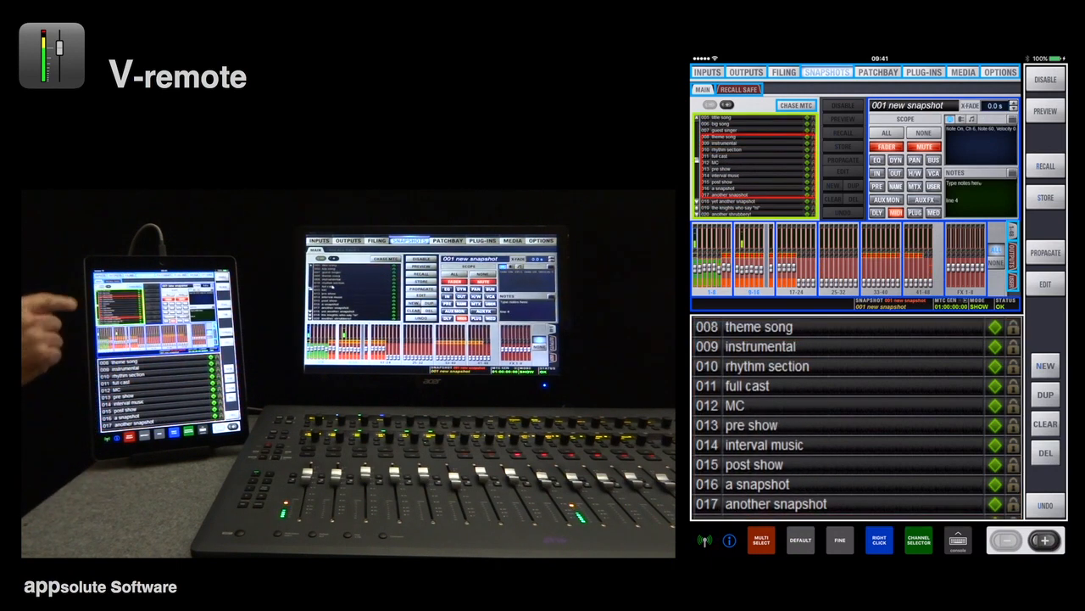
pyautogui.scroll(-3)
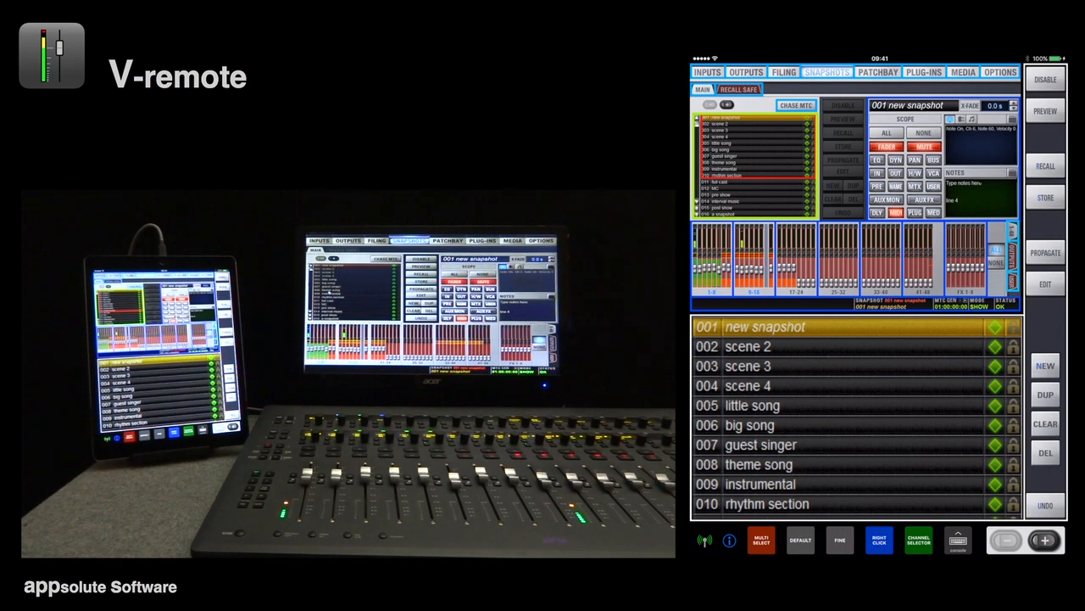
pyautogui.click(783, 71)
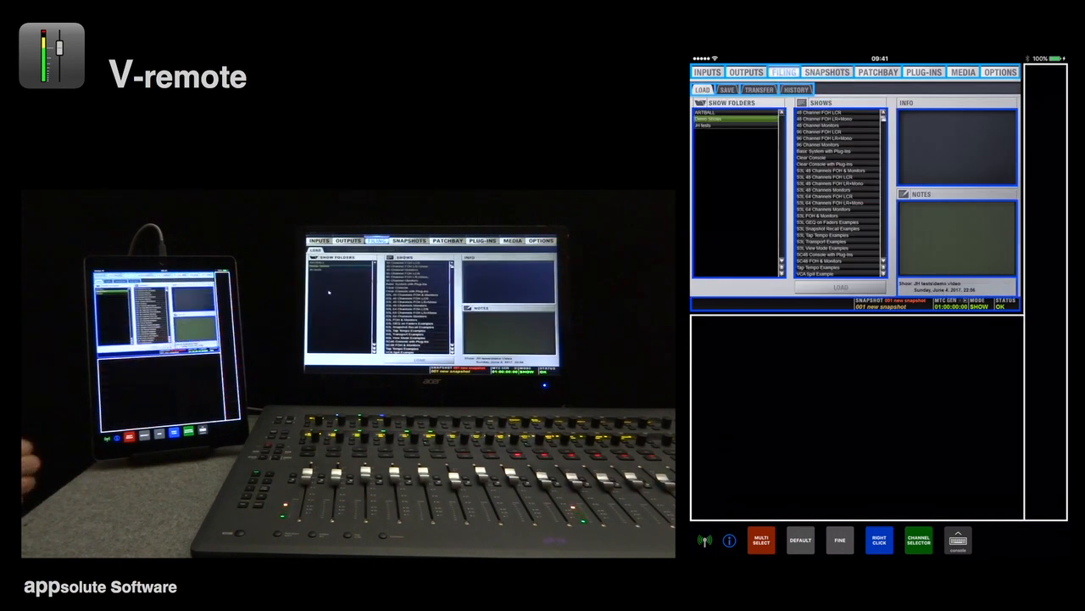
# Step: View the app information and a saved show's details, then bring up the show transfer page
pyautogui.click(730, 539)
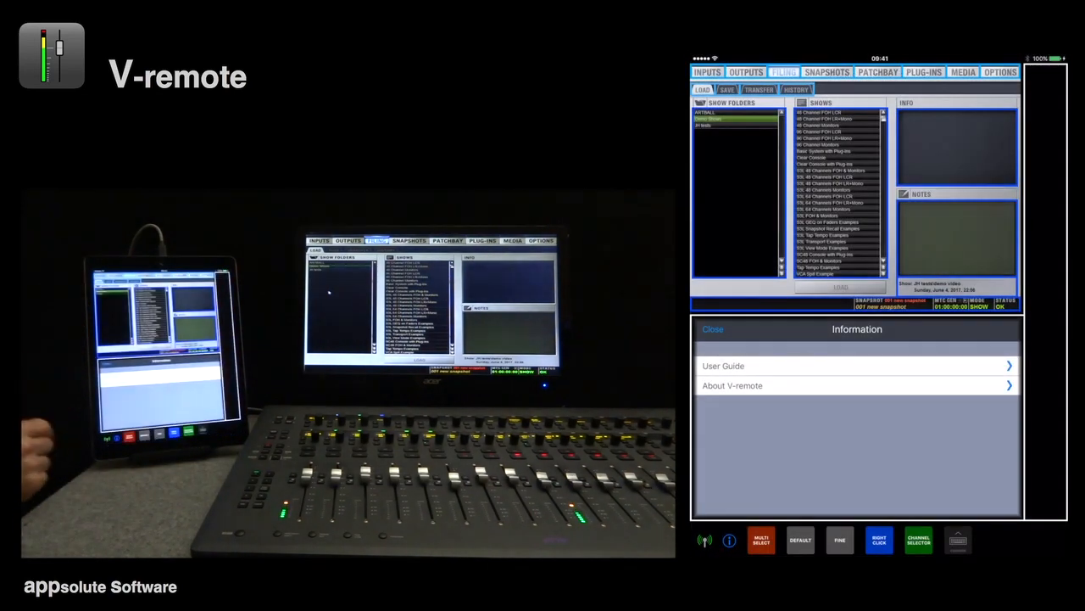
pyautogui.click(712, 329)
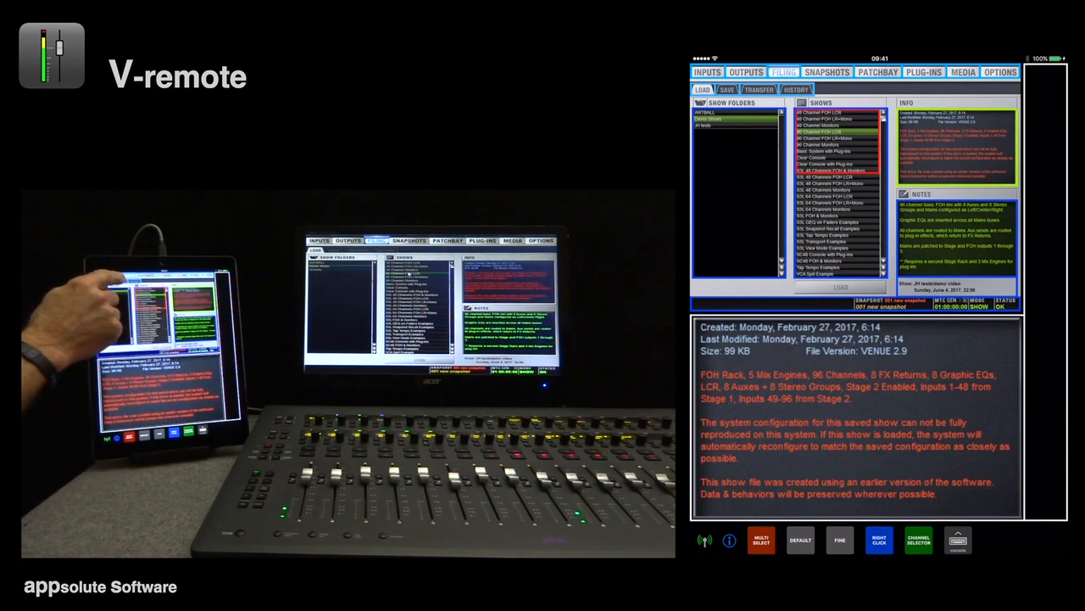
pyautogui.click(760, 90)
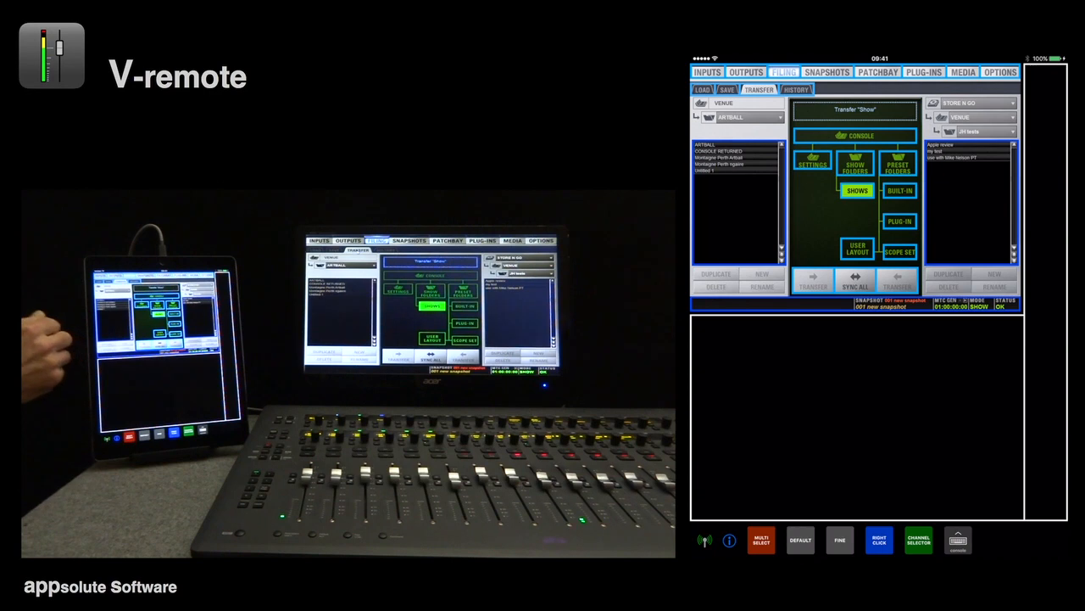
# Step: Repatch the overheads channel to different analog inputs in the patchbay and confirm the assignment
pyautogui.click(878, 71)
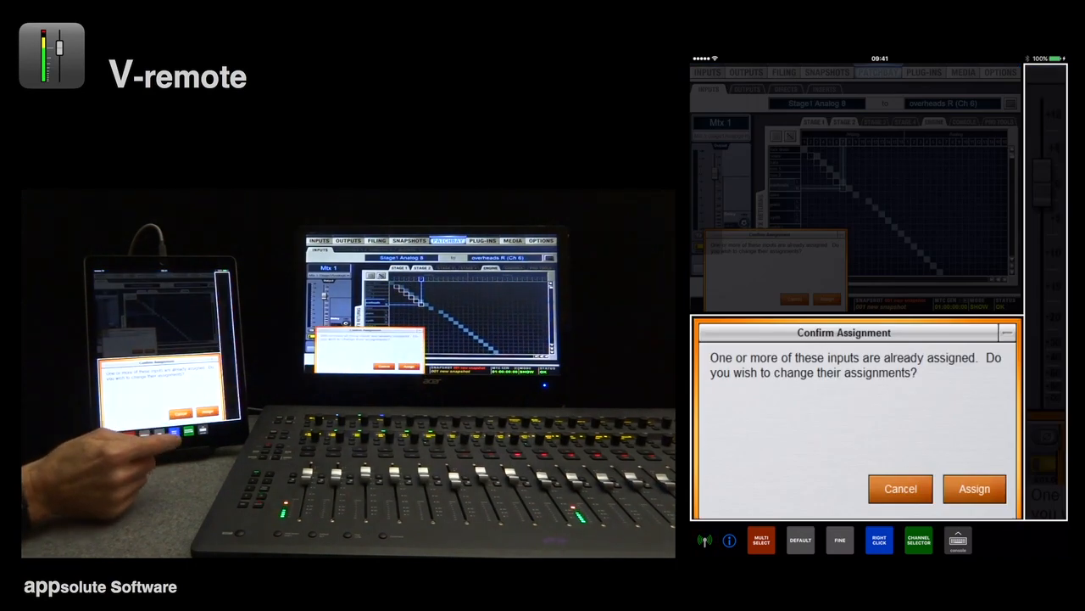
pyautogui.click(973, 488)
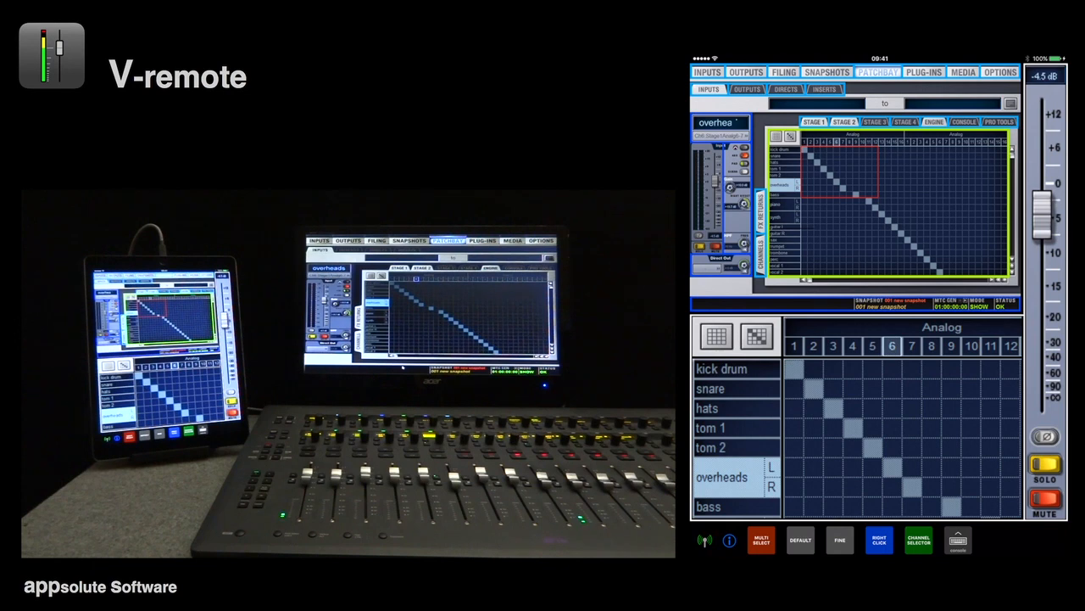
pyautogui.click(925, 71)
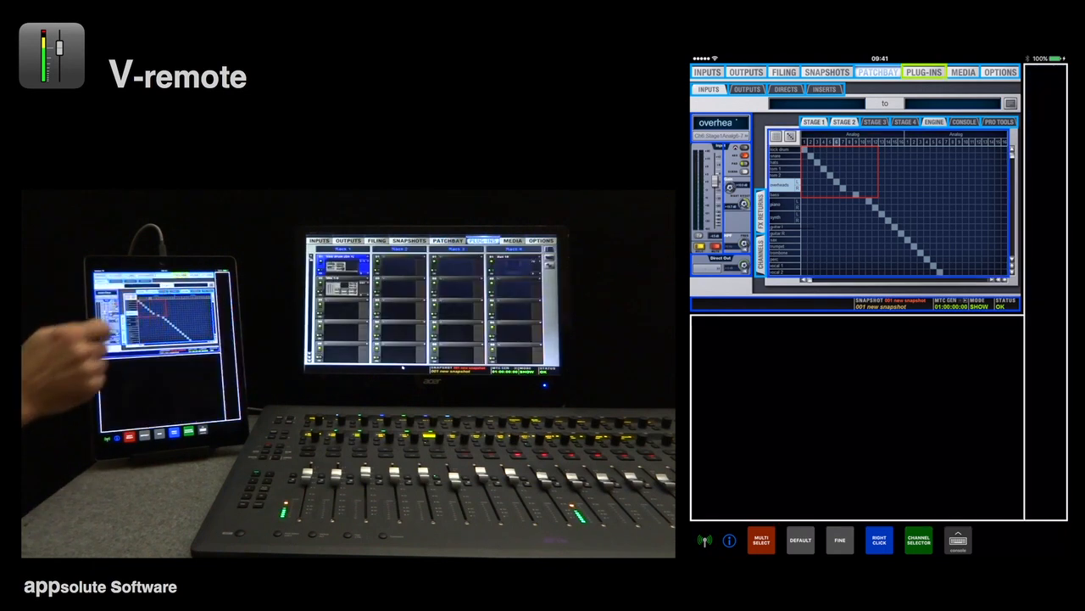
# Step: Adjust a channel's fader level before moving to the media playback page
pyautogui.click(925, 71)
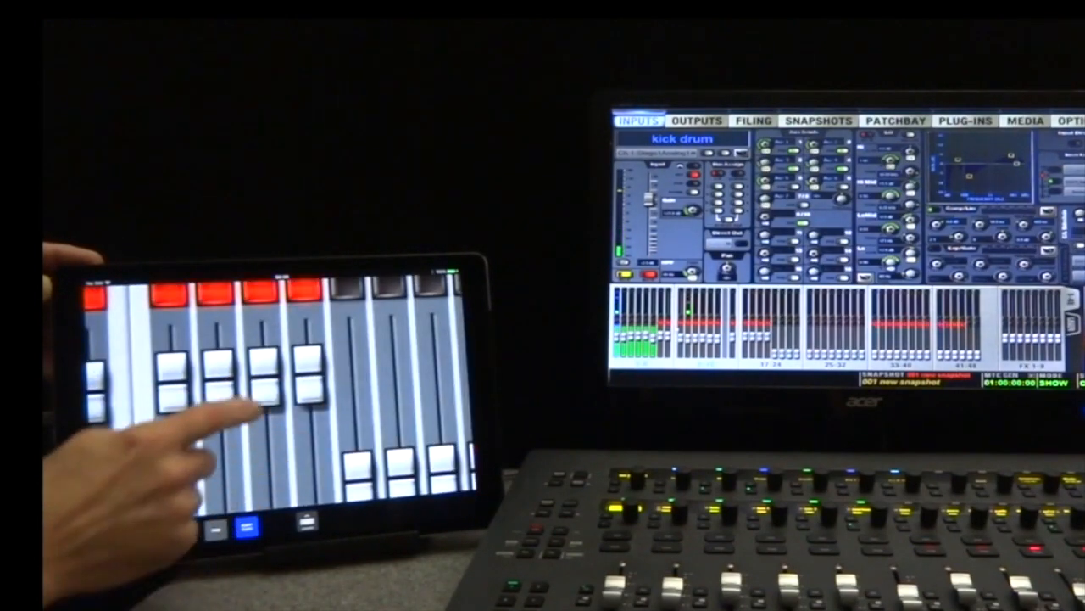
pyautogui.moveTo(246, 415); pyautogui.dragTo(263, 373)
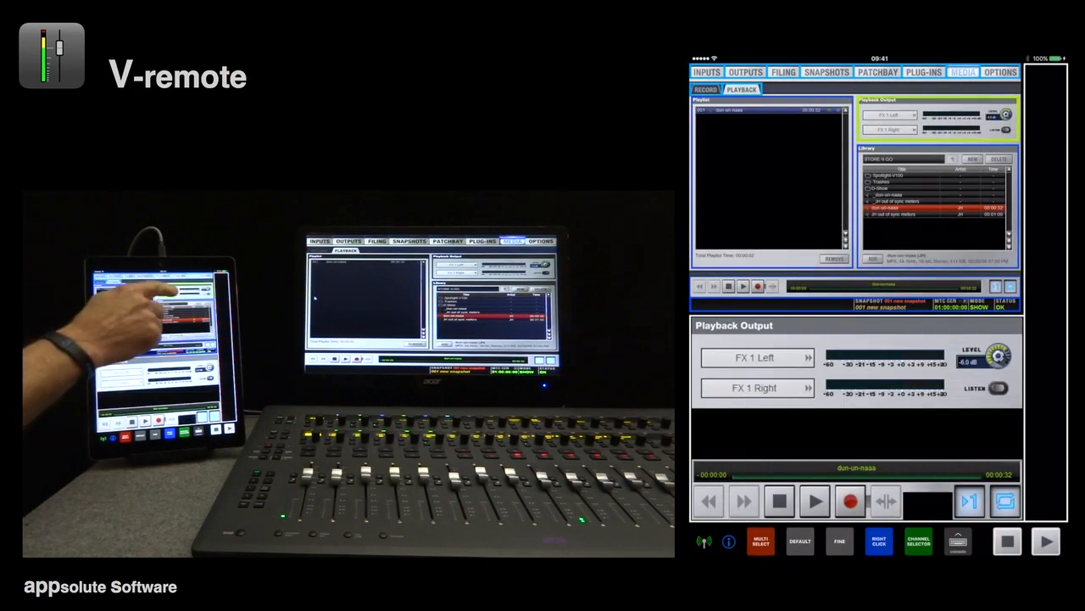
# Step: Step through the Options pages to reach the channel banking and lights interaction preferences
pyautogui.click(814, 500)
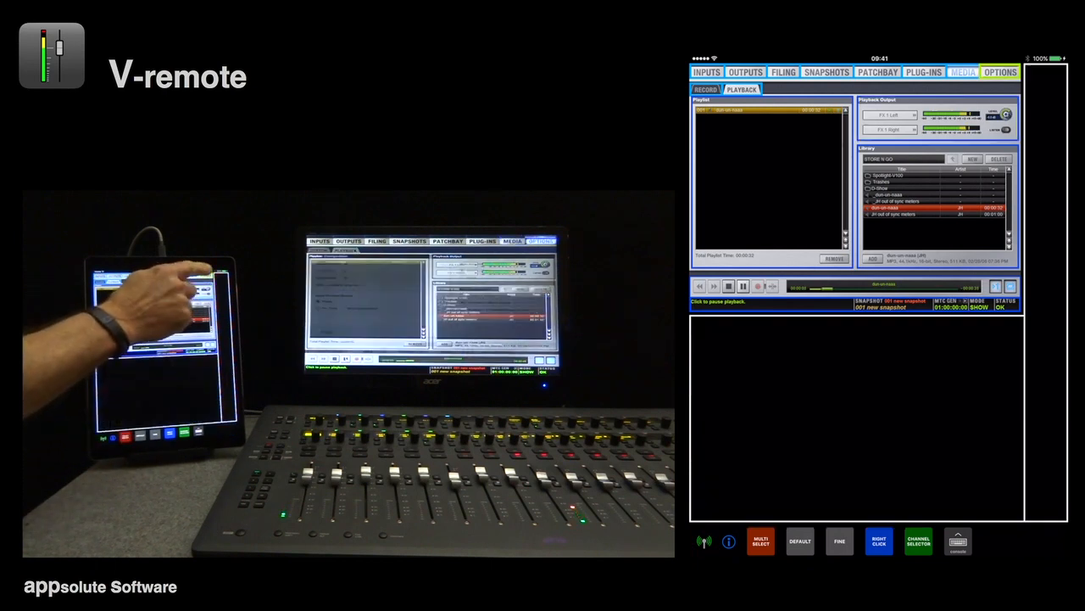
pyautogui.click(1001, 71)
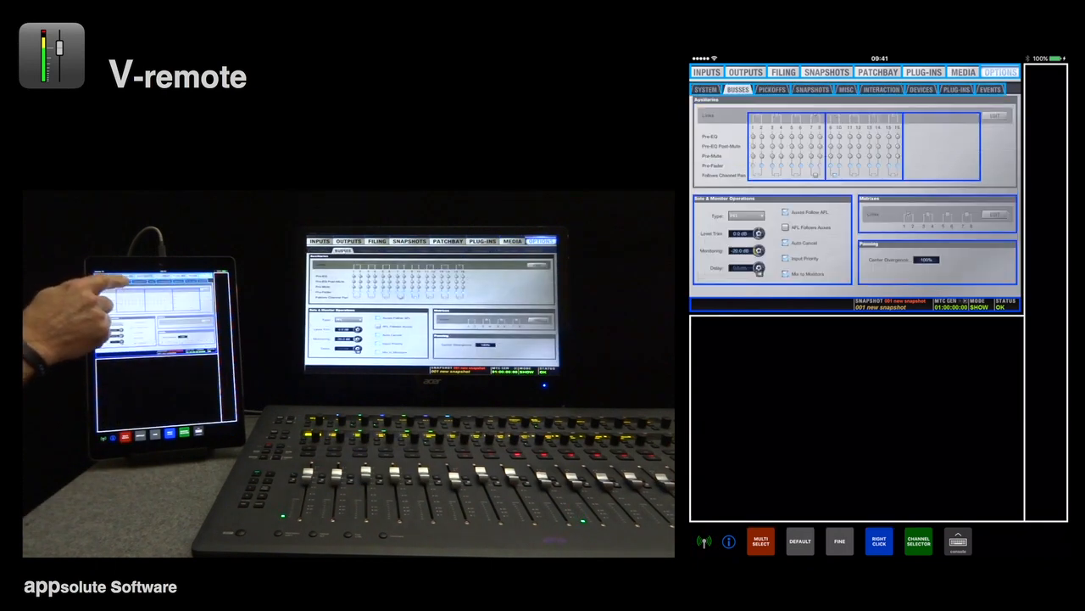
pyautogui.click(811, 89)
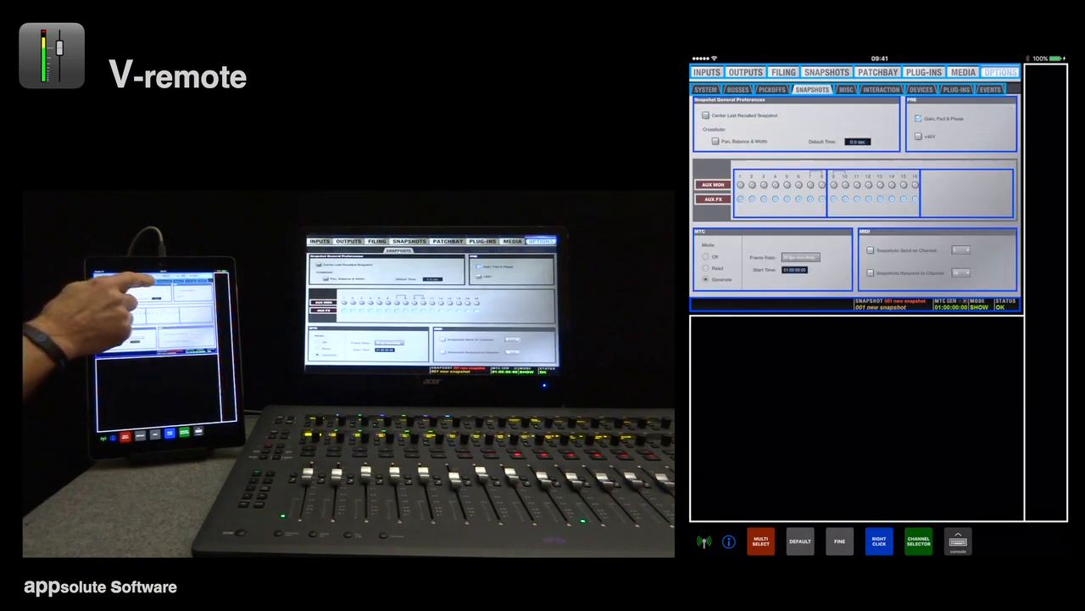
pyautogui.click(846, 88)
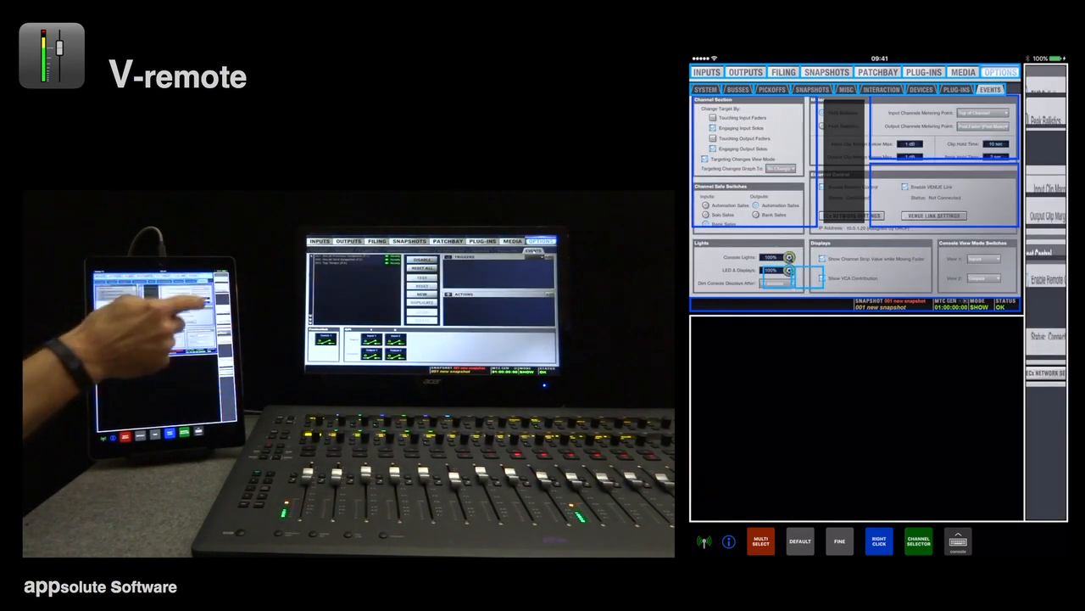
# Step: In Network Connection, drag the Energy Save minimum frame rate from 30 fps down to about 2 fps
pyautogui.click(707, 72)
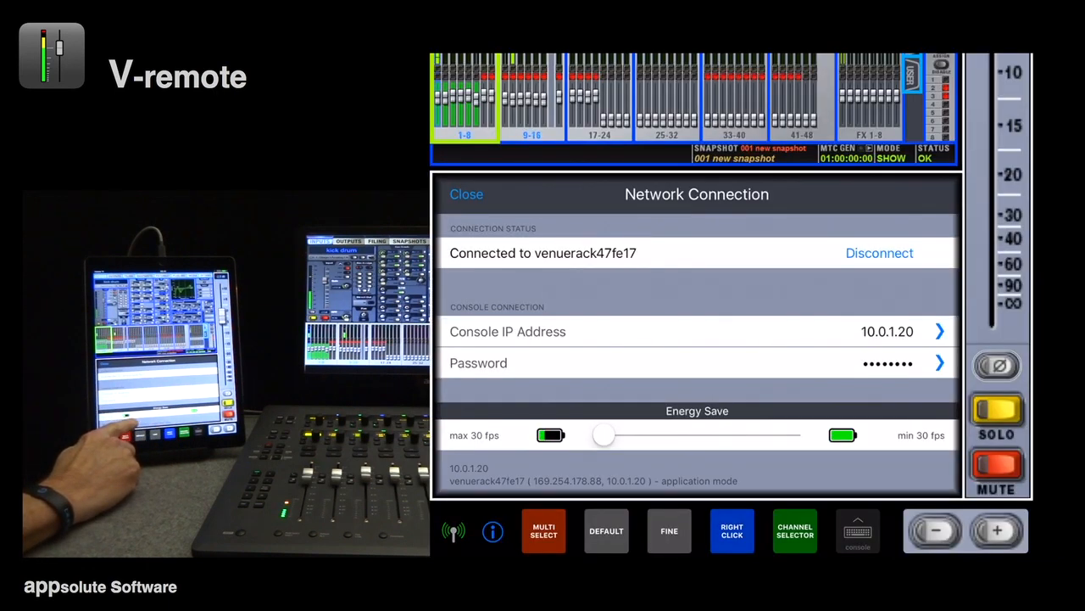
pyautogui.moveTo(604, 434); pyautogui.dragTo(631, 434)
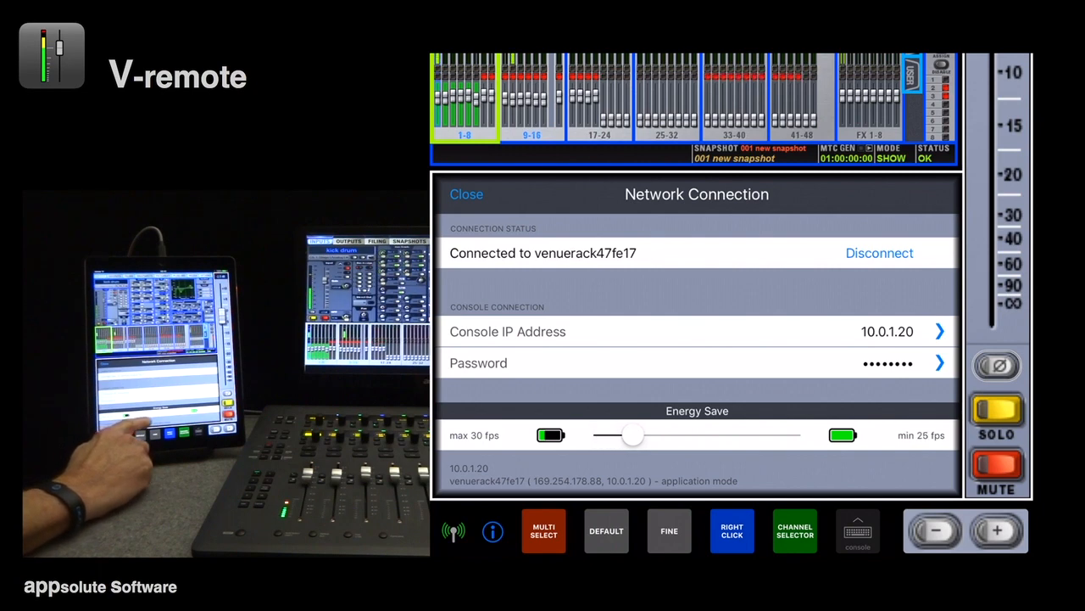
pyautogui.moveTo(631, 434); pyautogui.dragTo(737, 434)
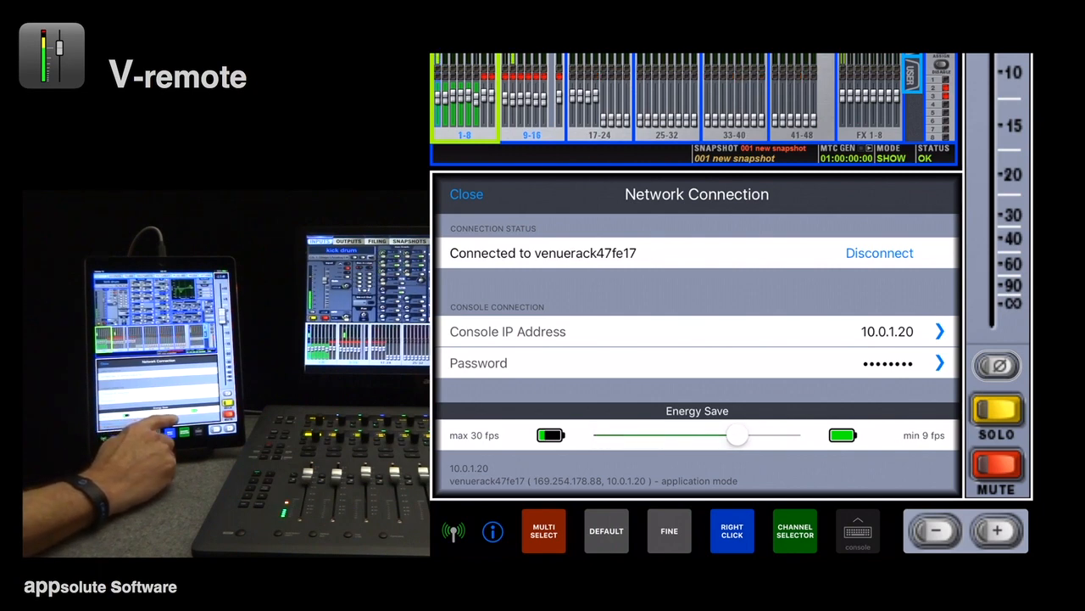
pyautogui.moveTo(738, 435); pyautogui.dragTo(783, 434)
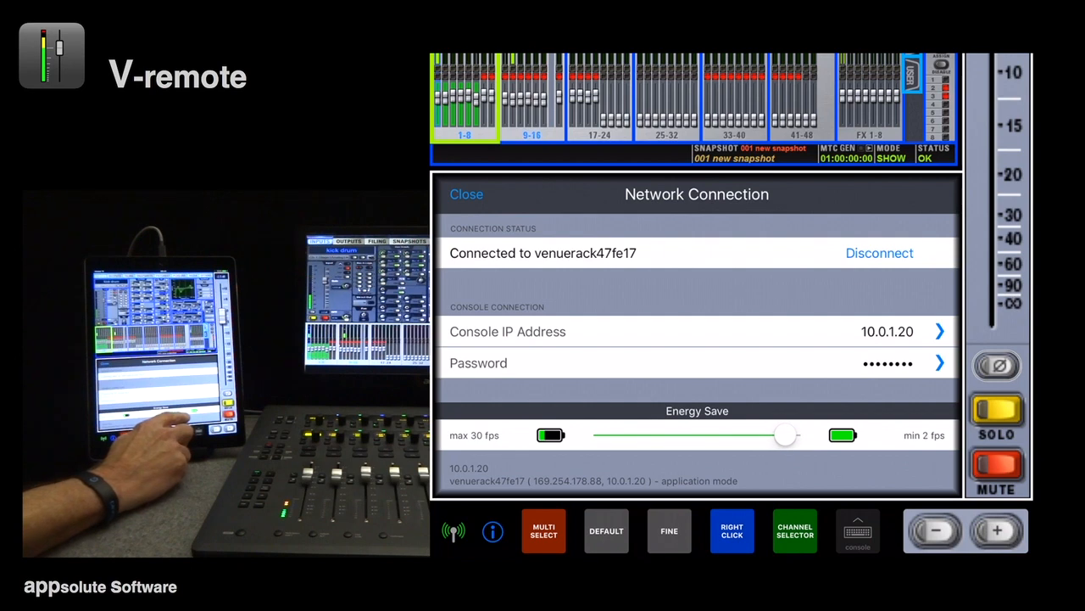
pyautogui.moveTo(784, 434); pyautogui.dragTo(789, 434)
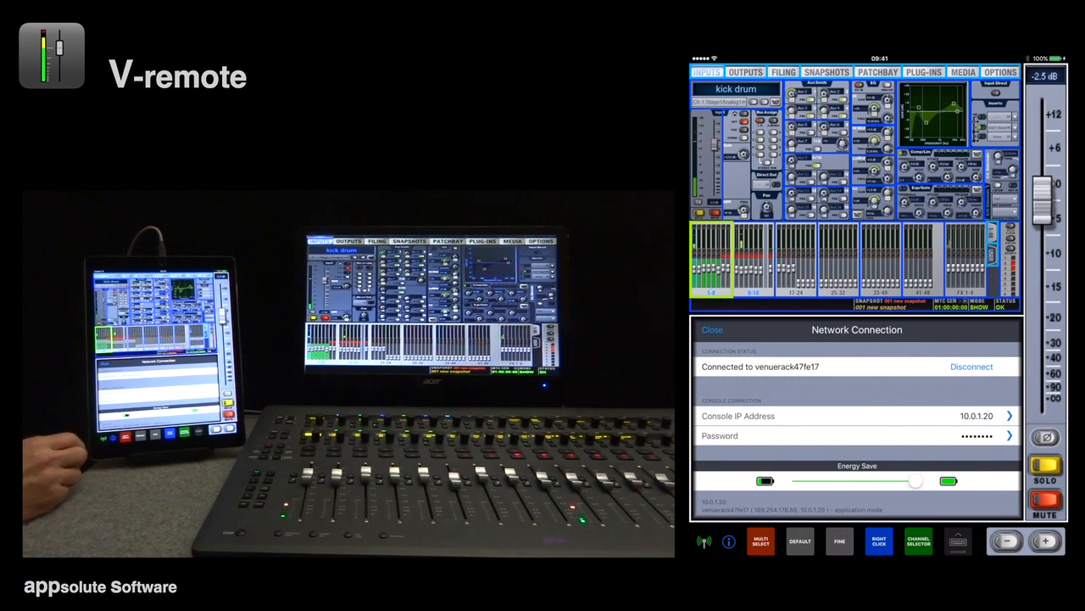
# Step: View the kick drum's aux sends, then show Mix 1 on the Outputs page
pyautogui.click(712, 329)
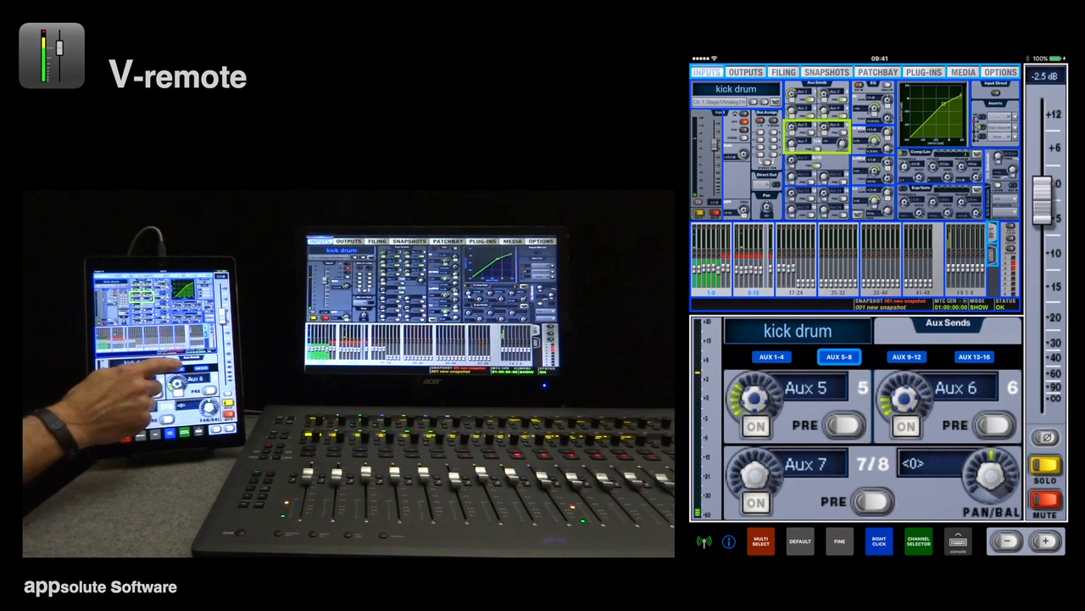
pyautogui.click(906, 356)
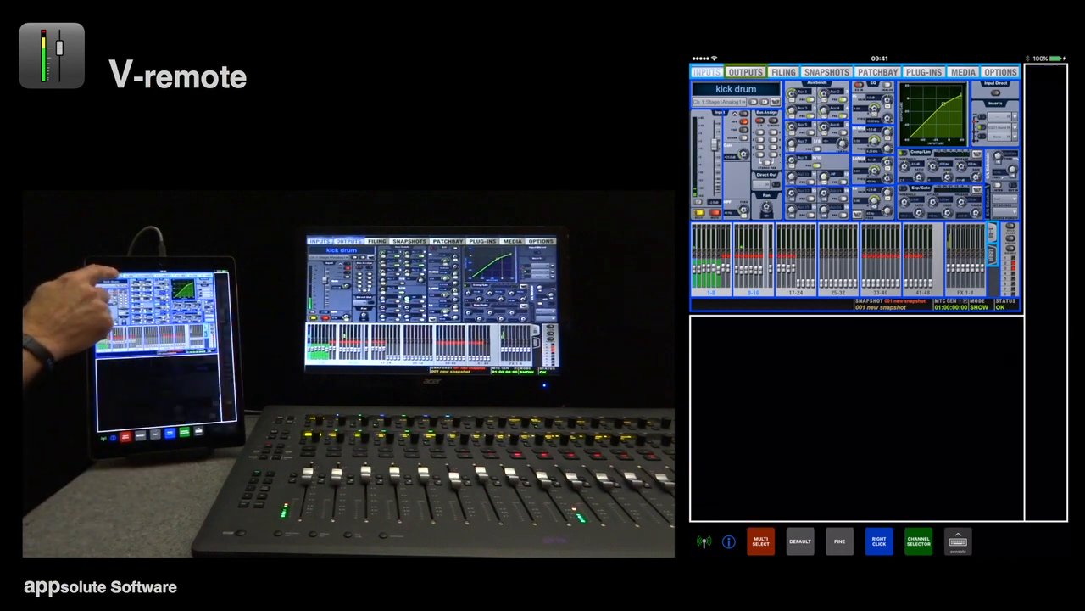
pyautogui.click(745, 72)
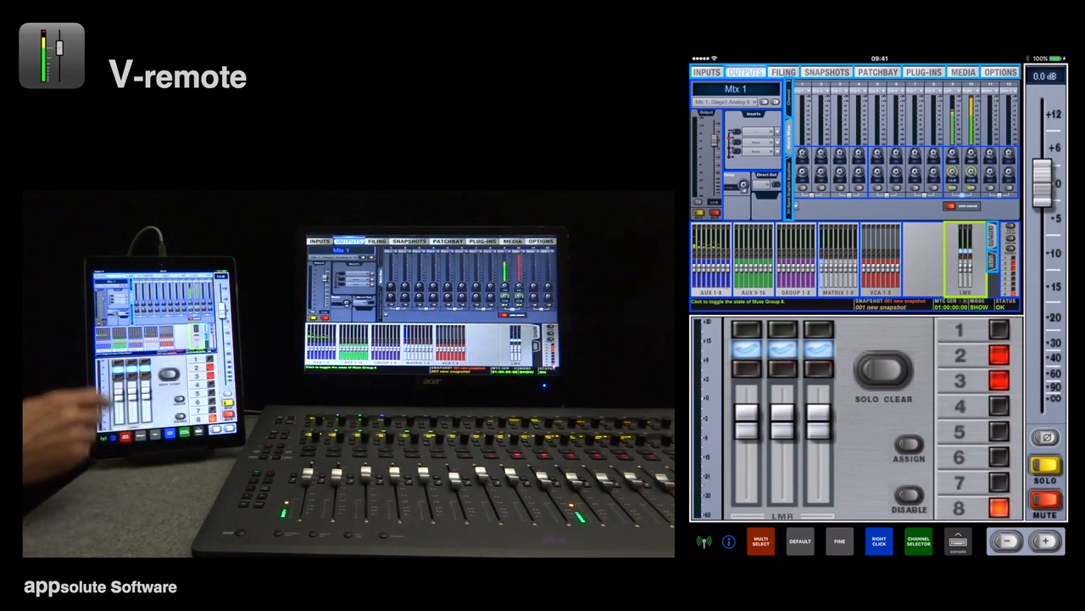
# Step: Load a Stereo > Delay > Reel Tape Delay plug-in into an empty Rack 1 slot
pyautogui.click(925, 71)
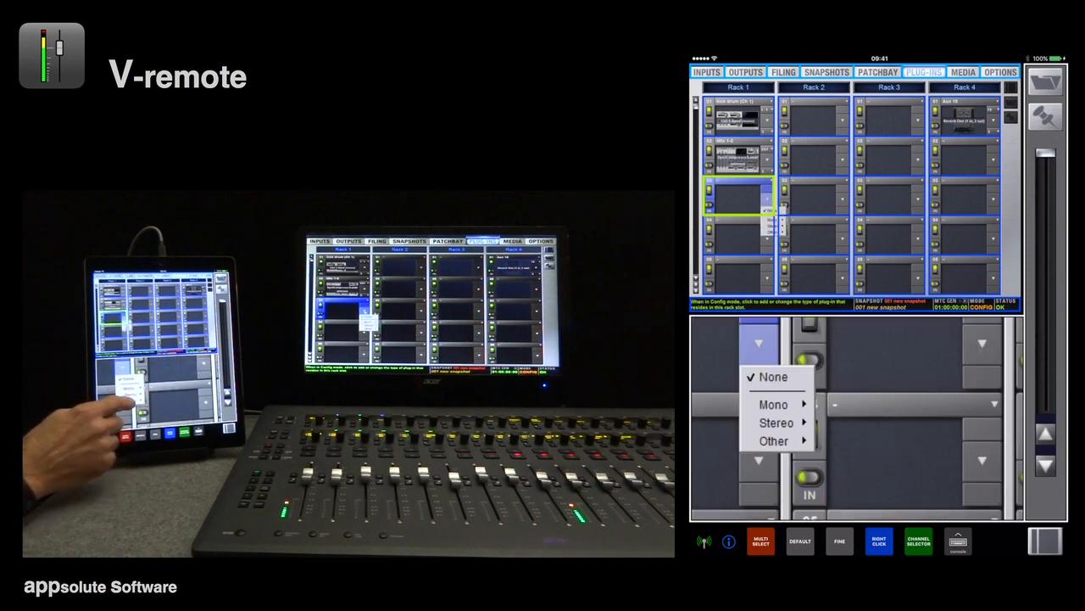
pyautogui.click(773, 423)
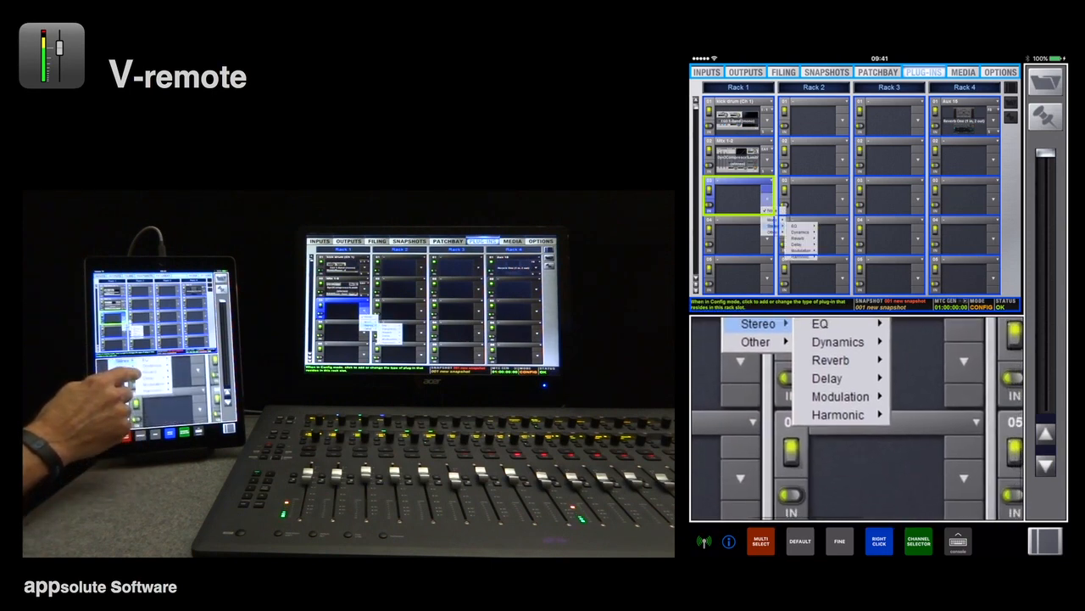
pyautogui.click(828, 377)
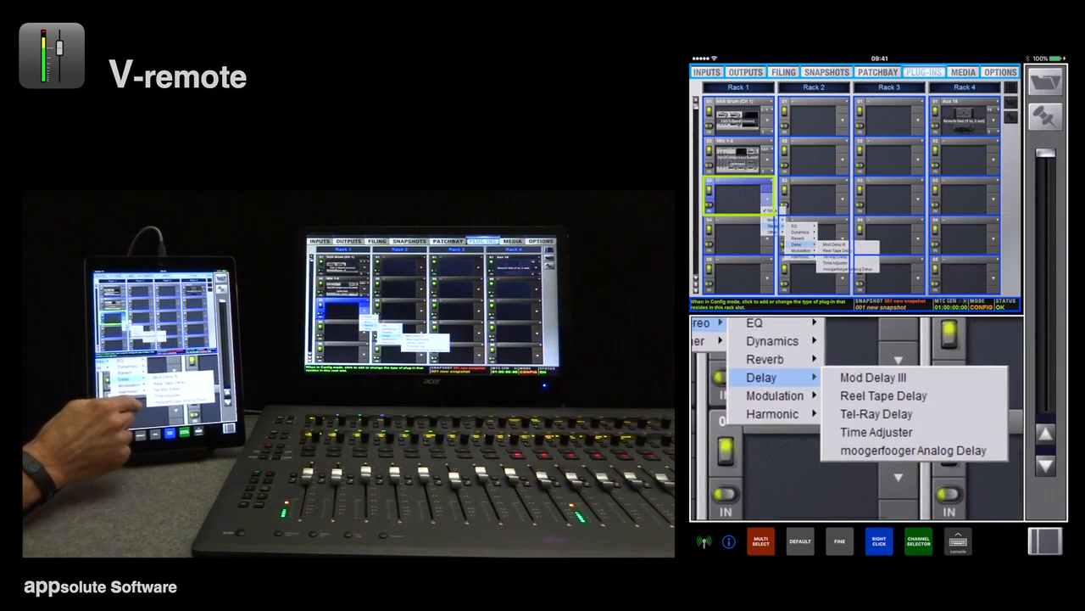
pyautogui.click(884, 395)
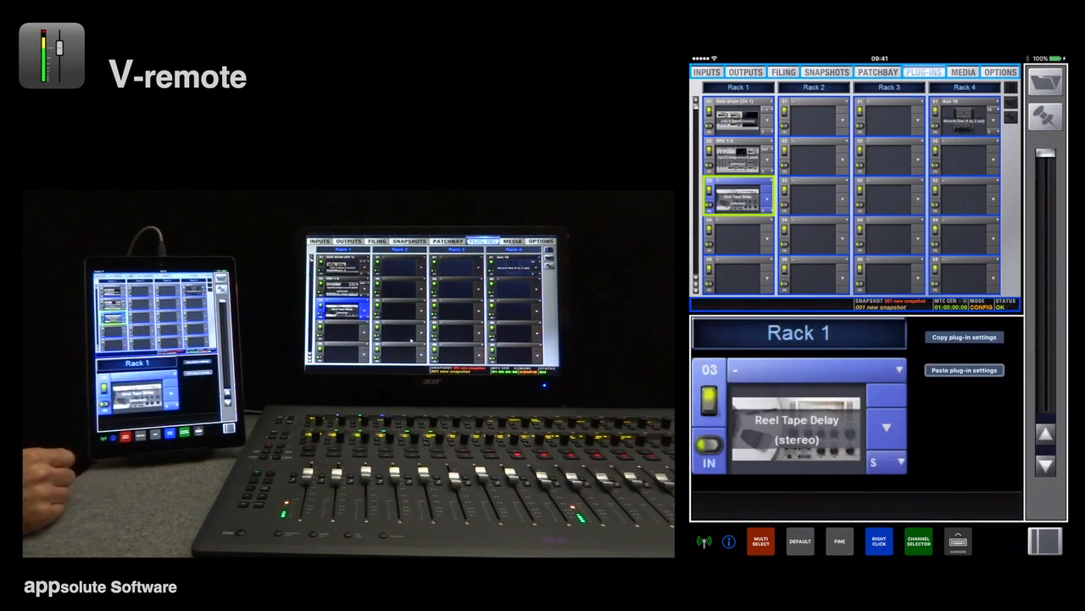